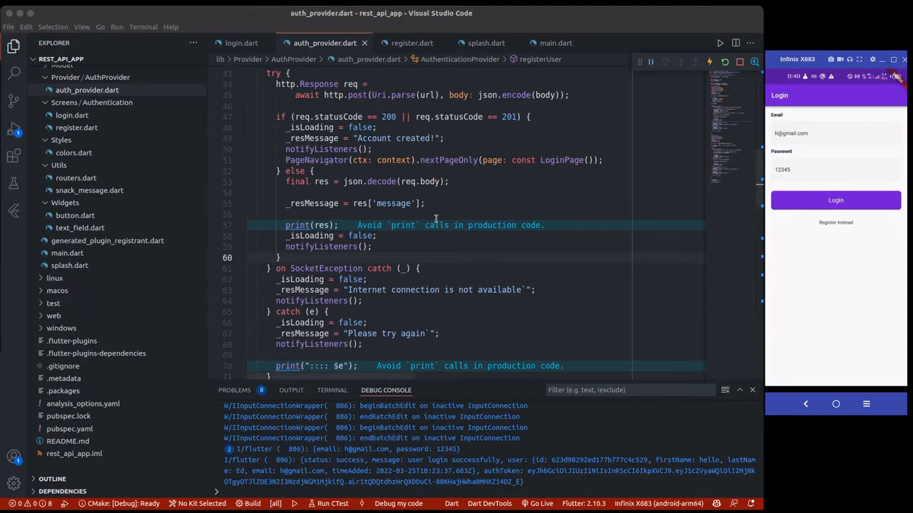
# Review pubspec.yaml, checking the shared_preferences and provider dependency entries.
pyautogui.click(69, 429)
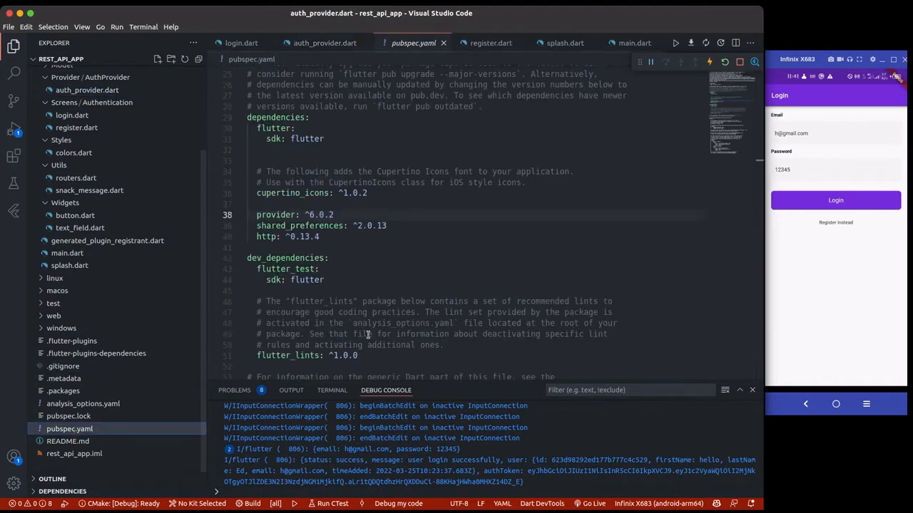
pyautogui.doubleClick(300, 226)
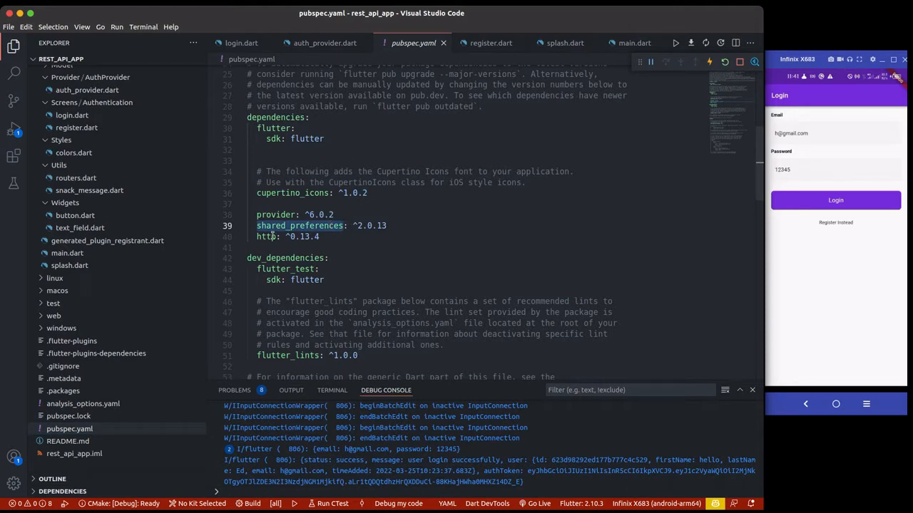
pyautogui.click(268, 237)
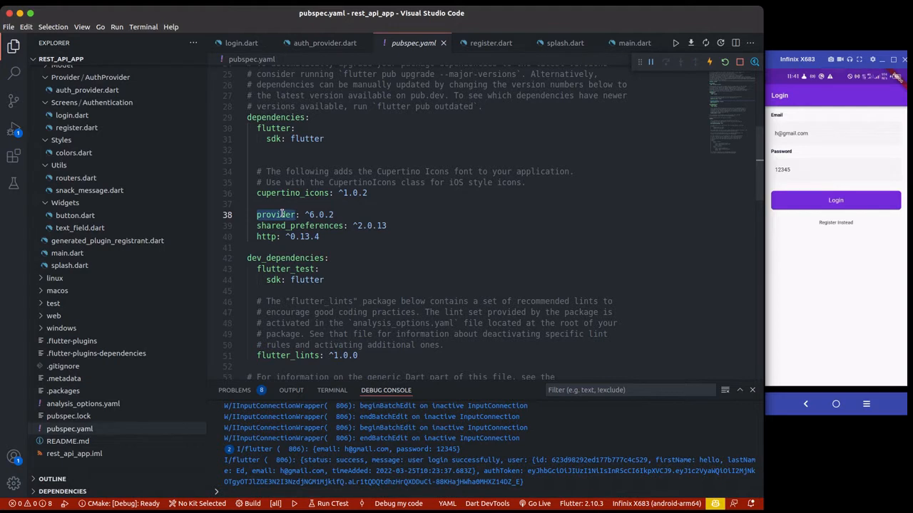
pyautogui.click(324, 42)
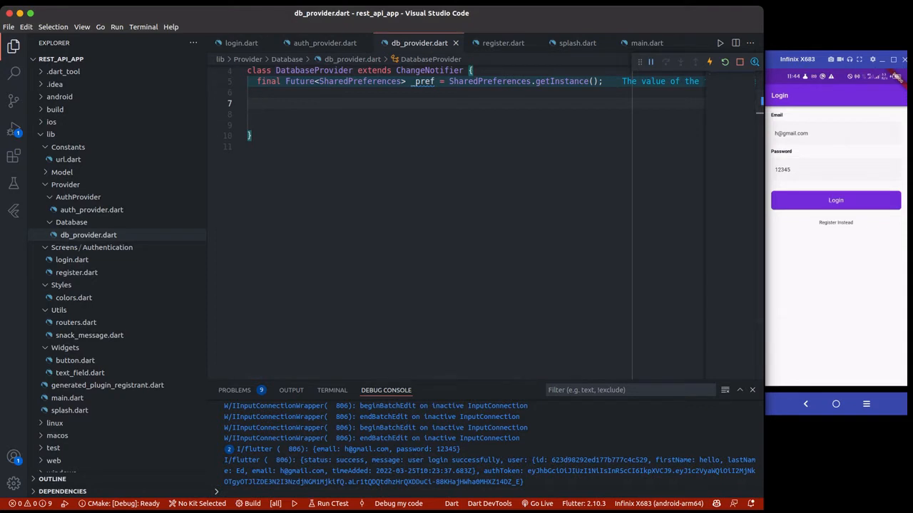
# Scroll up in DatabaseProvider to view the _token and _userId fields and getters.
pyautogui.scroll(3)
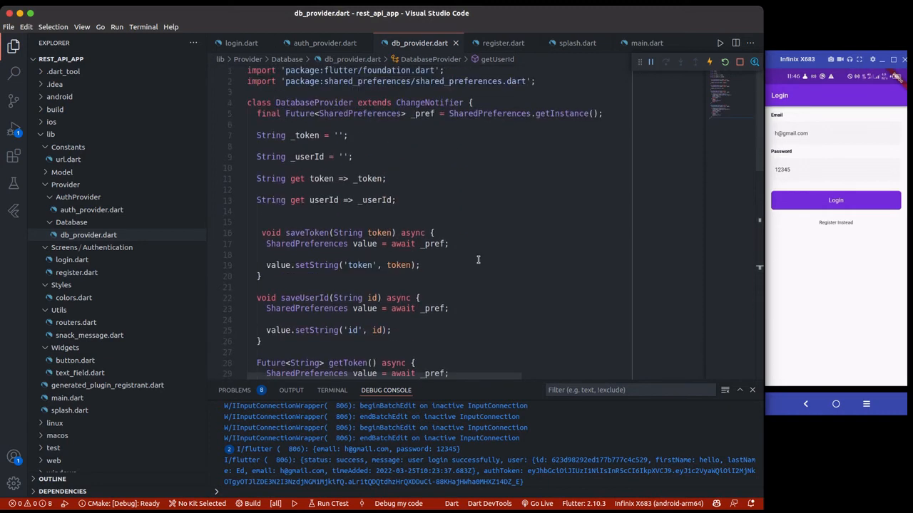